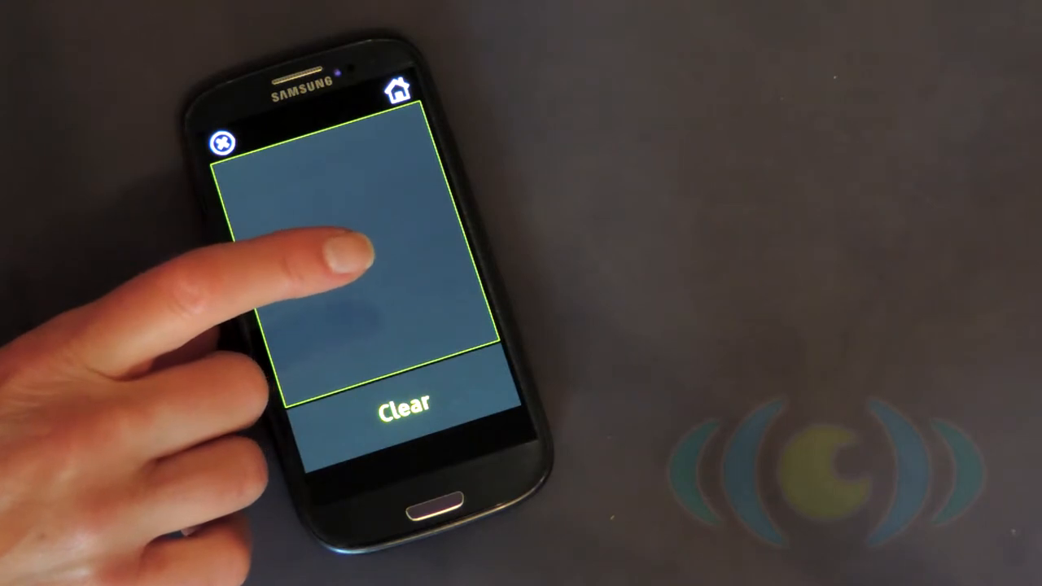
Reveal the glaucoma definition: noun, an eye disease damaging the optic nerve and impairing vision
click(350, 261)
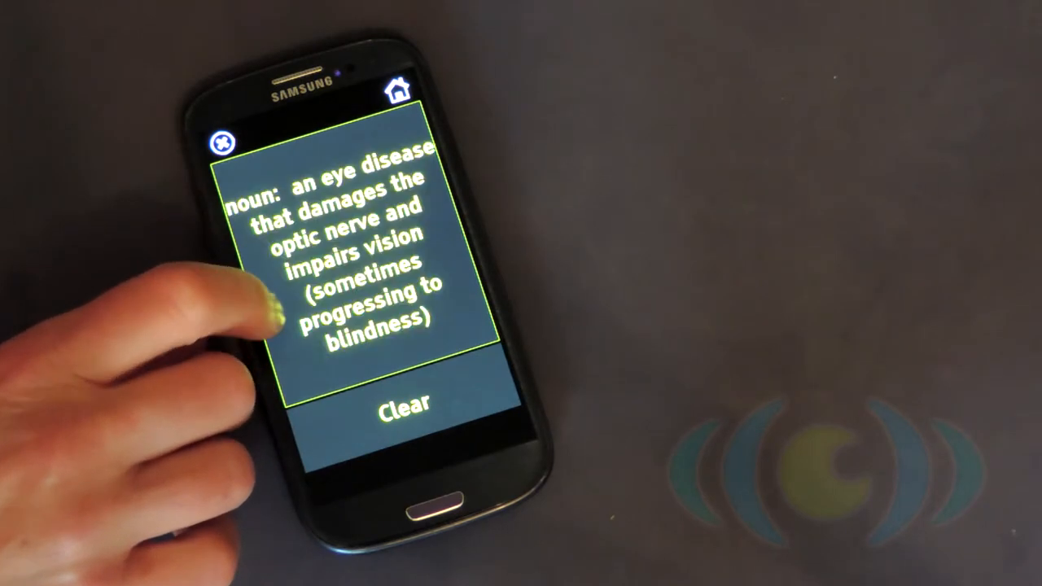